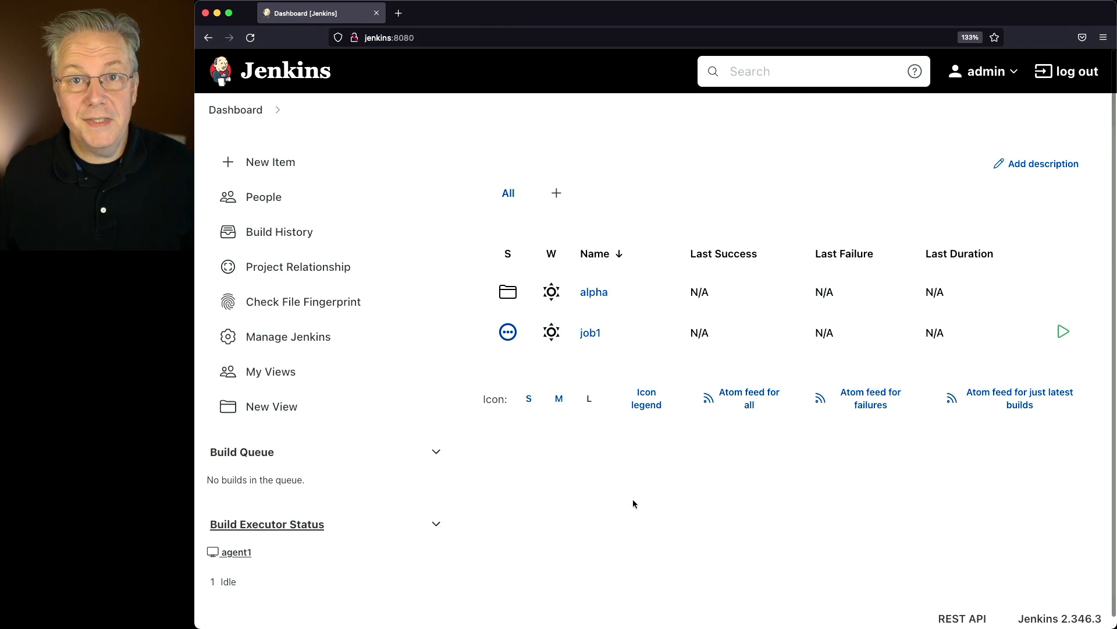
mouse_move(634, 479)
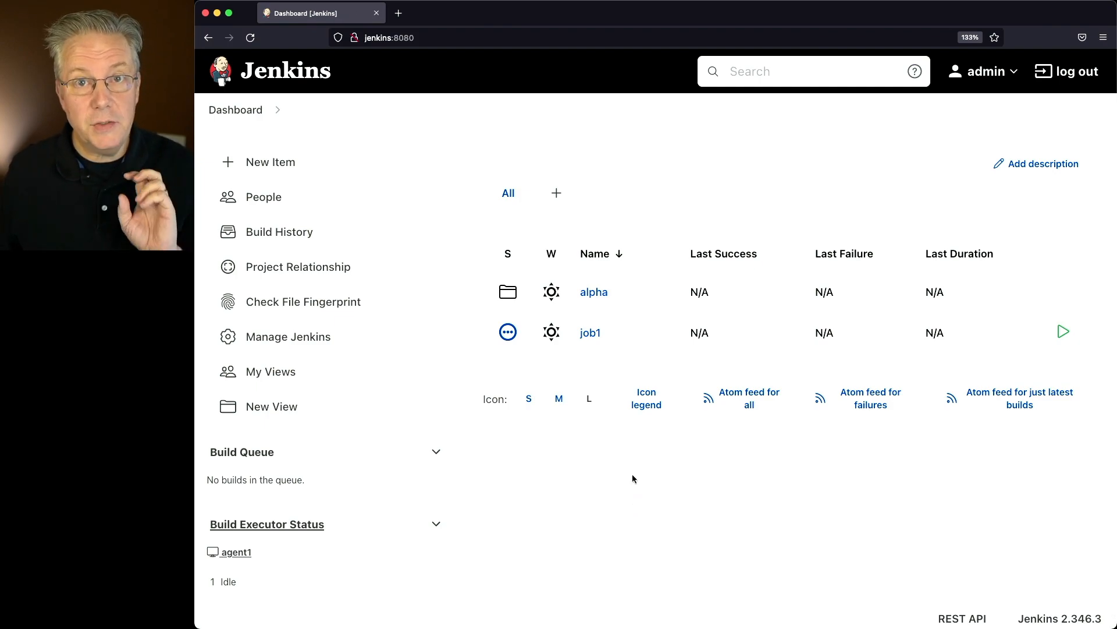
Open job1, then disable and re-enable it twice, leaving it enabled.
click(590, 332)
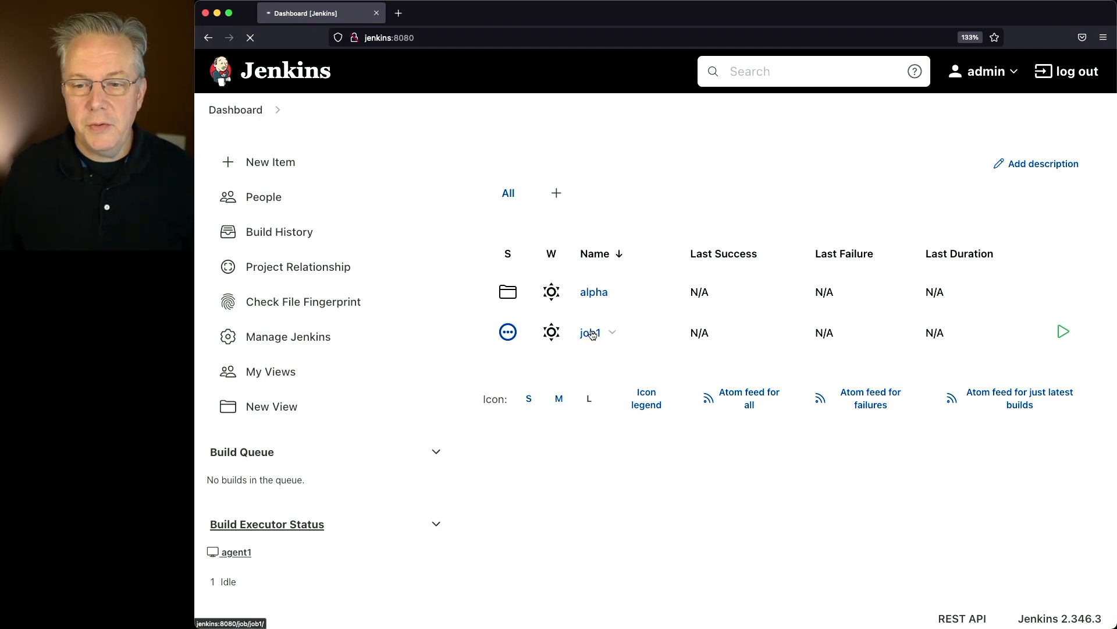
click(590, 333)
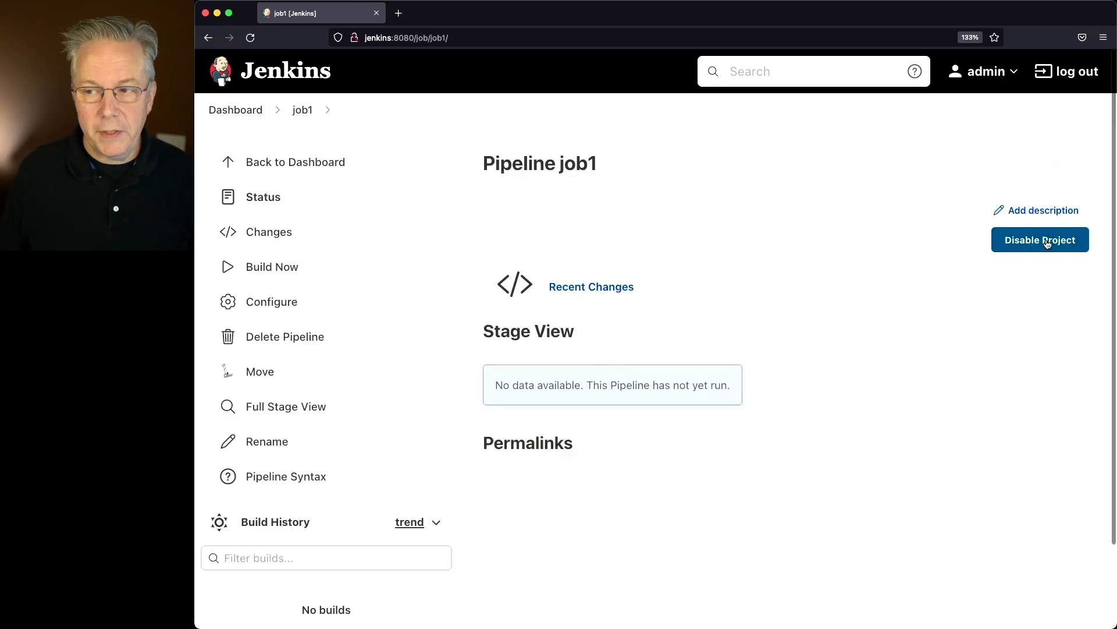
click(1040, 240)
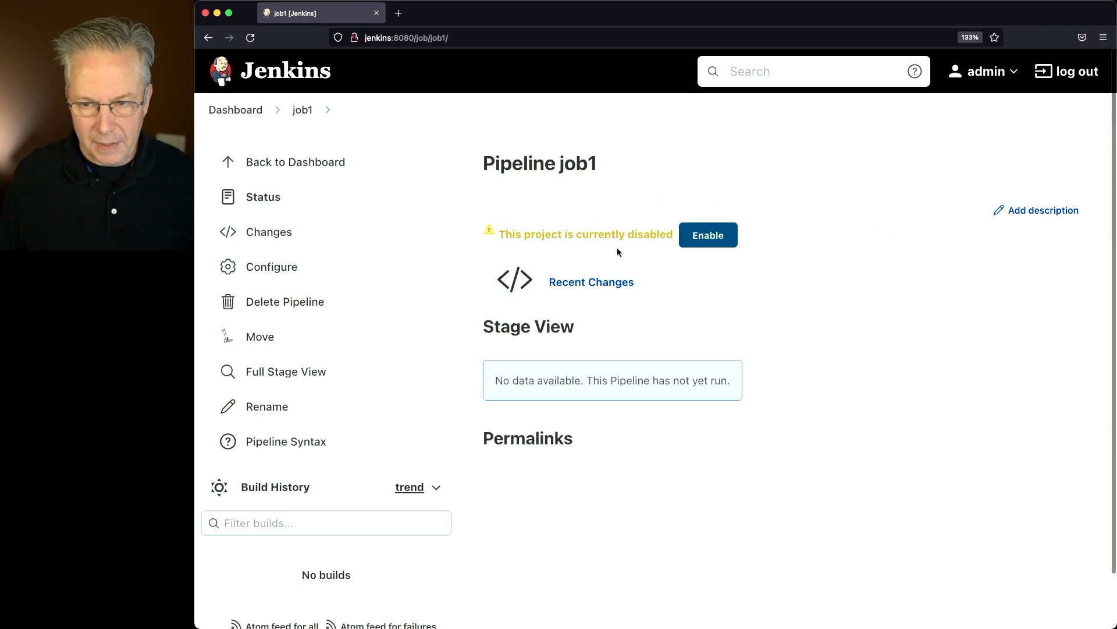
click(707, 235)
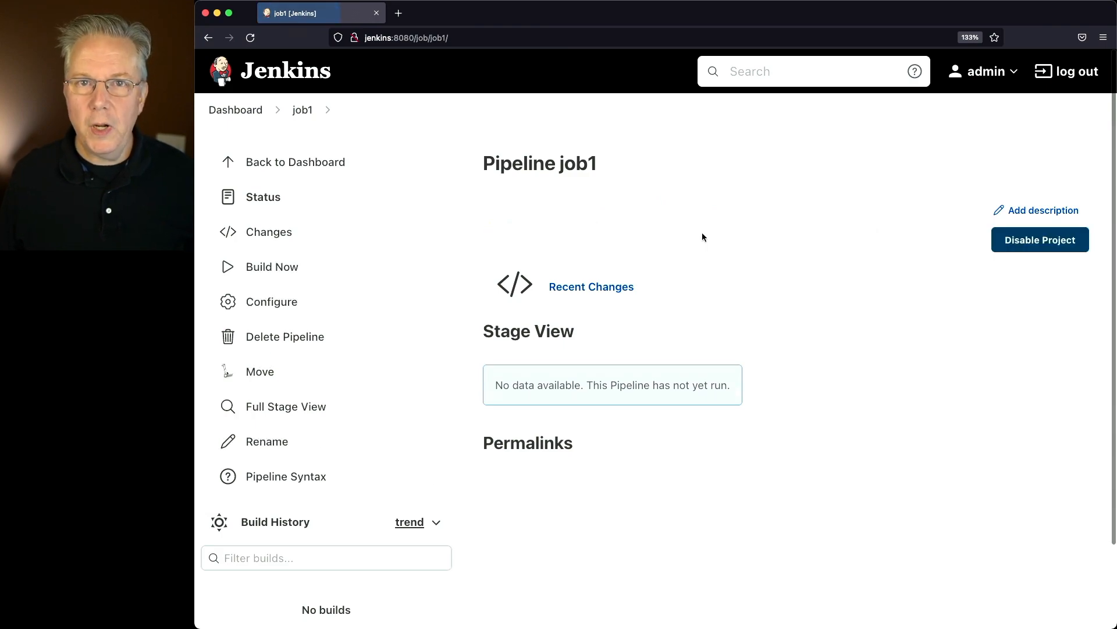
mouse_move(504, 311)
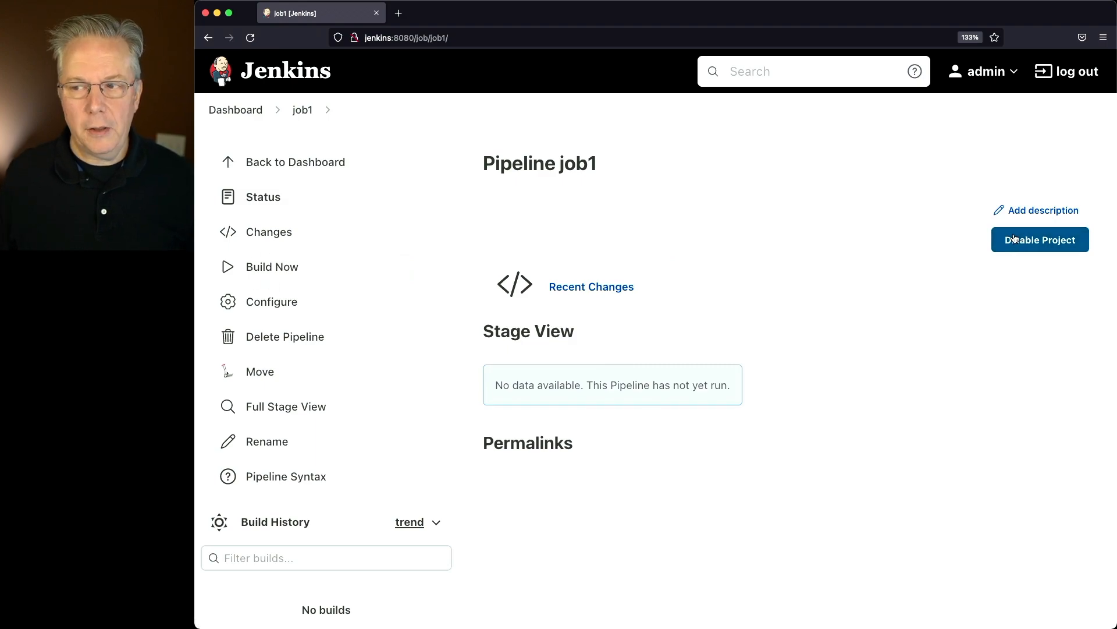
click(1040, 239)
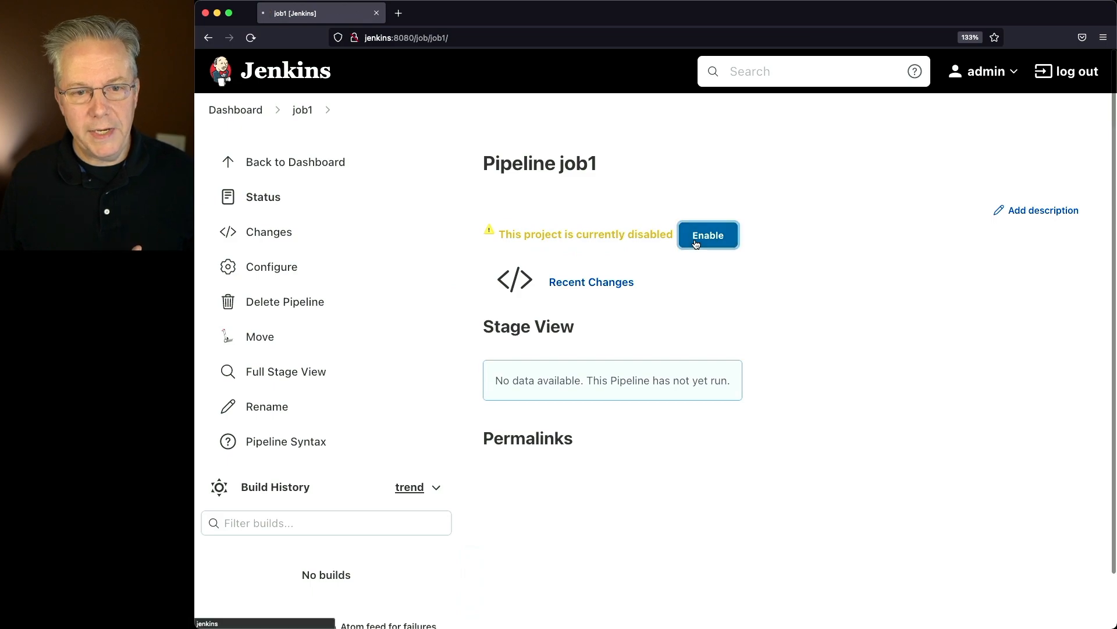
click(706, 234)
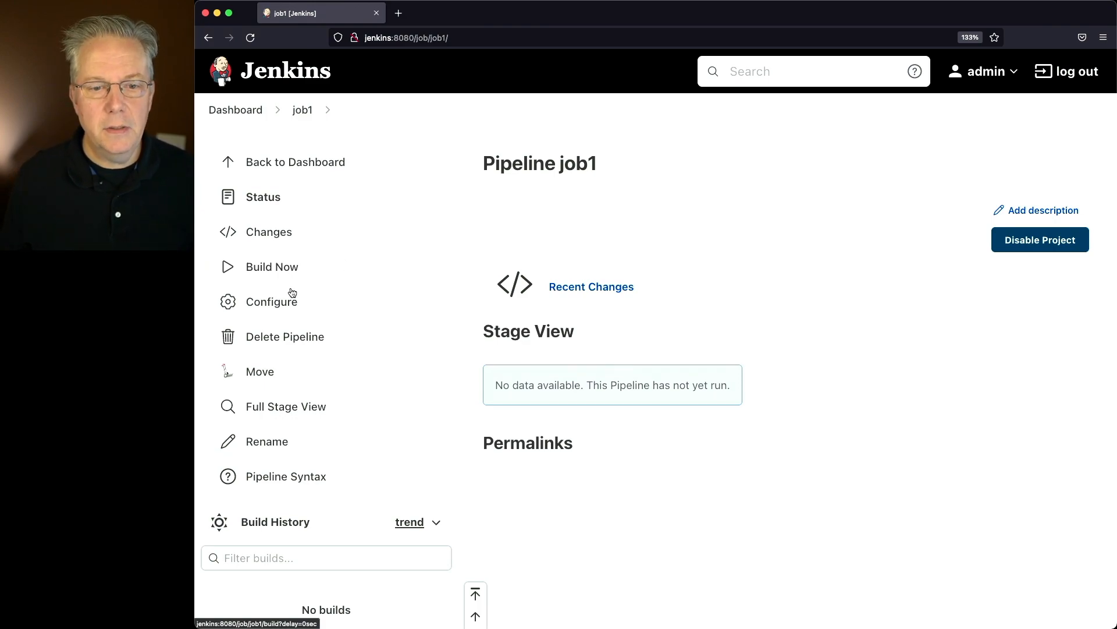
Tick 'Disable this project' in job1's configuration and save, then clear it and save again.
click(272, 300)
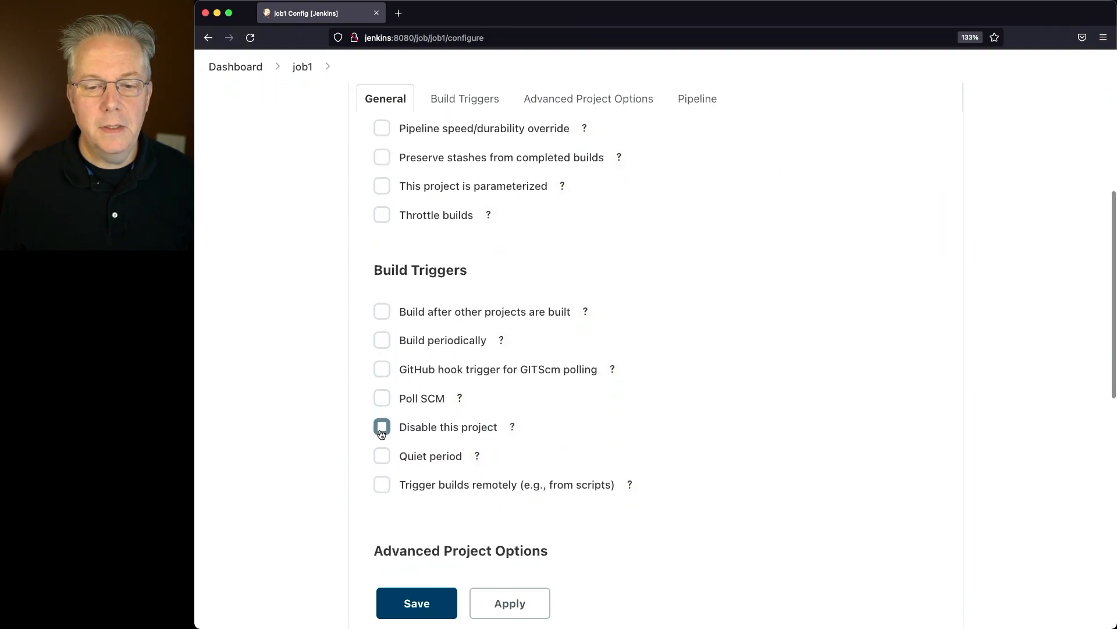
click(382, 427)
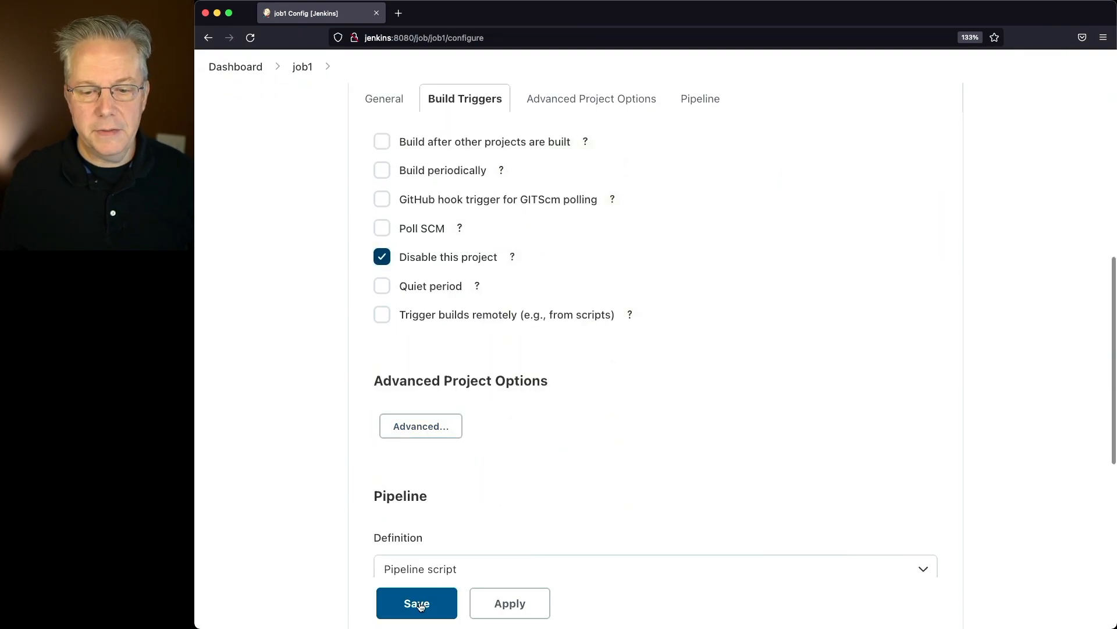
click(416, 603)
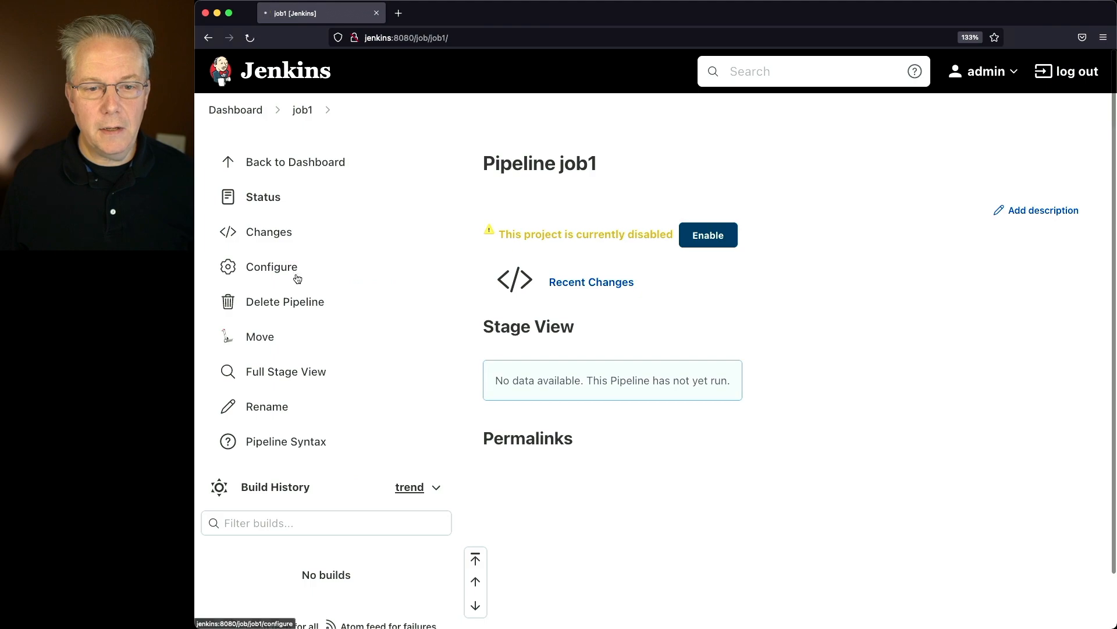
click(270, 266)
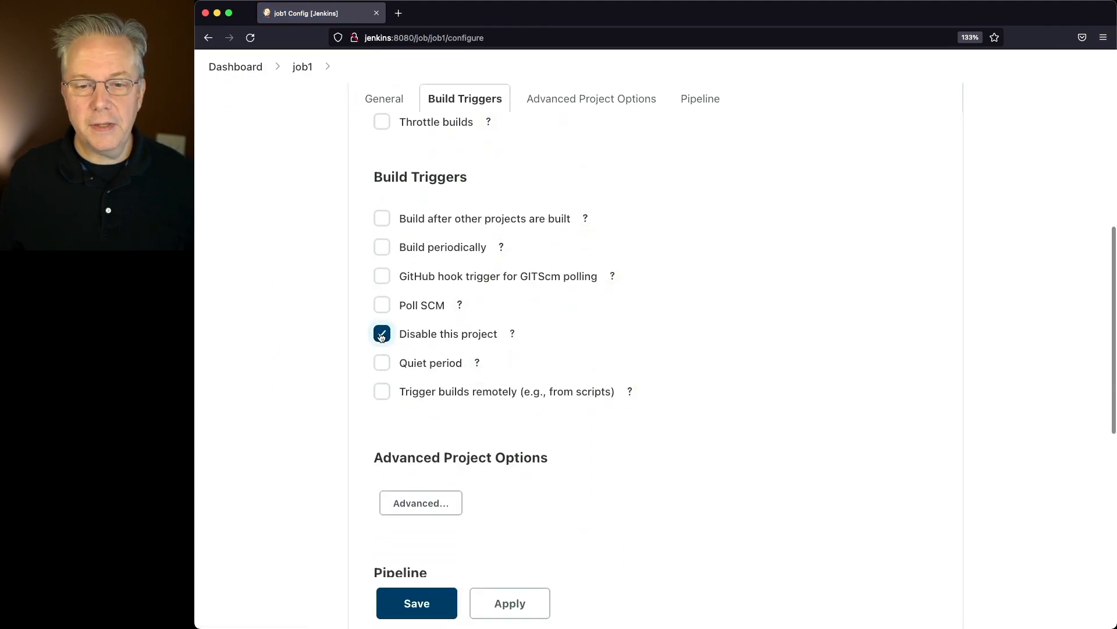
click(416, 603)
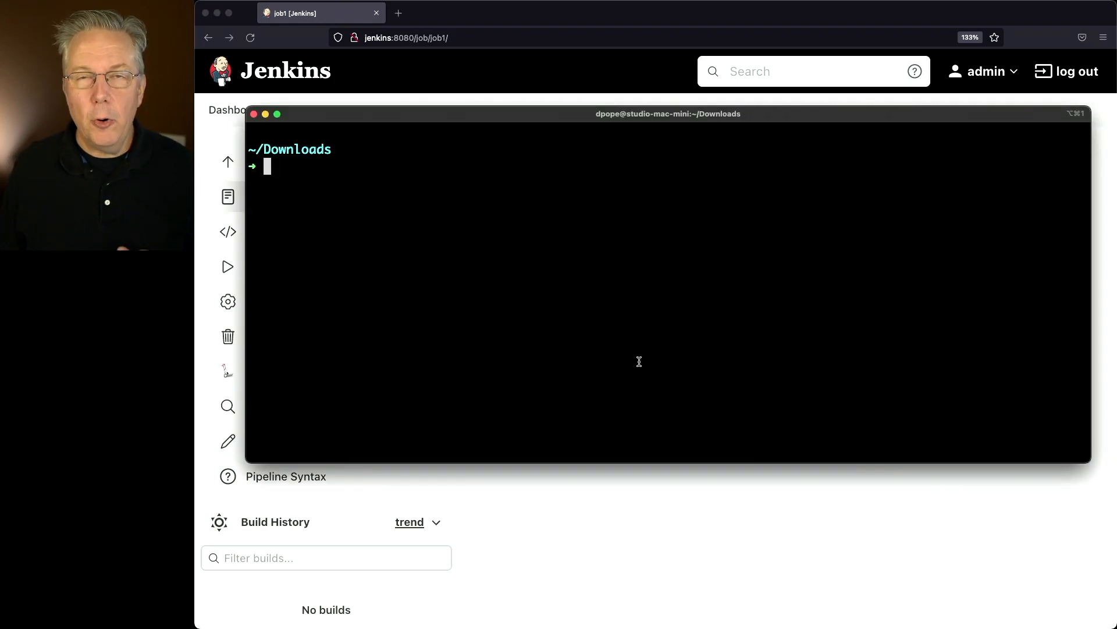
List the Downloads folder with ls -l and view the Jenkins CLI page.
text(ls -l)
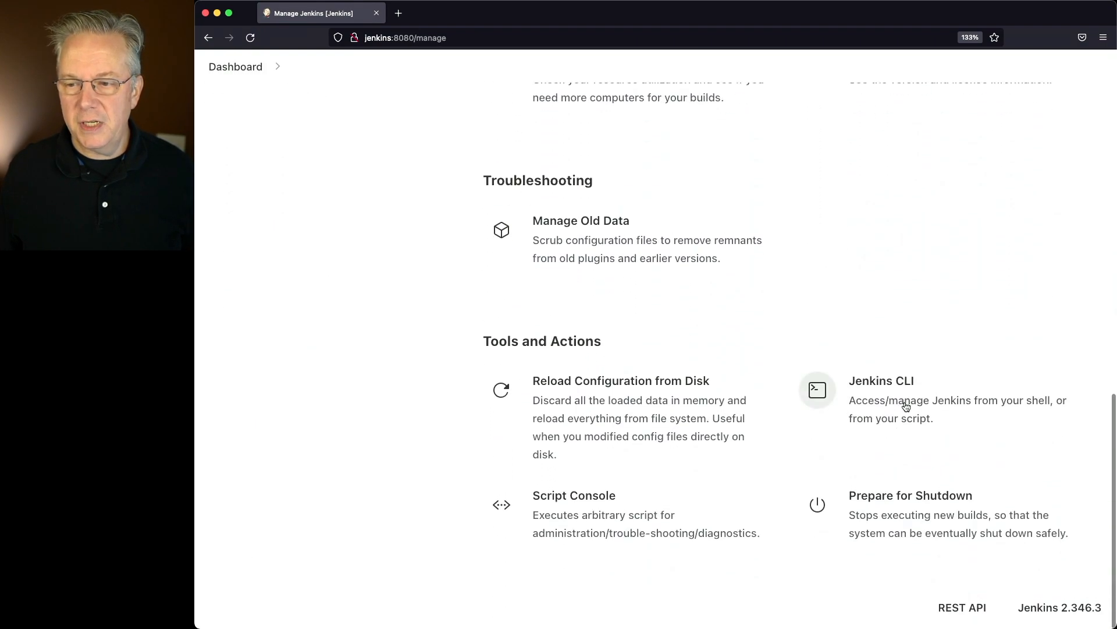
click(881, 380)
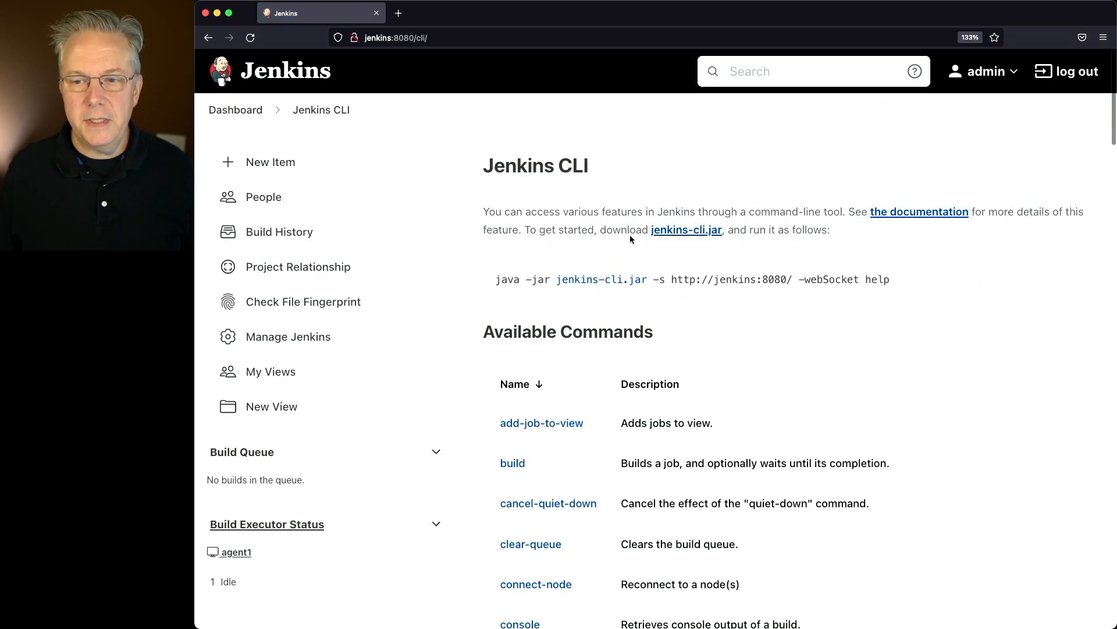
mouse_move(686, 229)
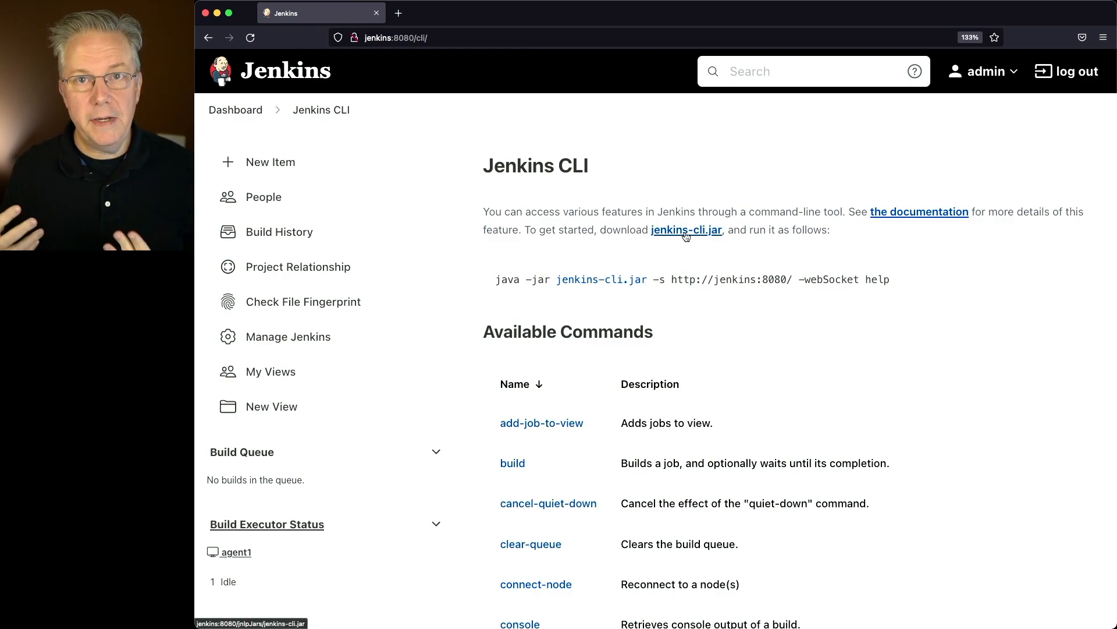
mouse_move(673, 169)
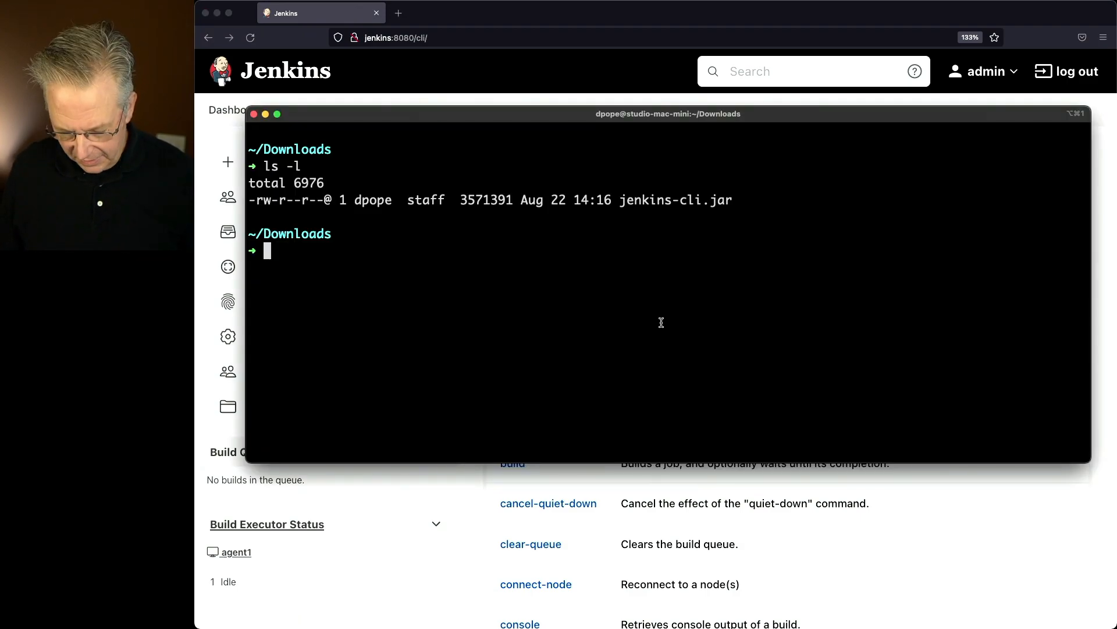
text(export JENKINS_USER_ID=admin)
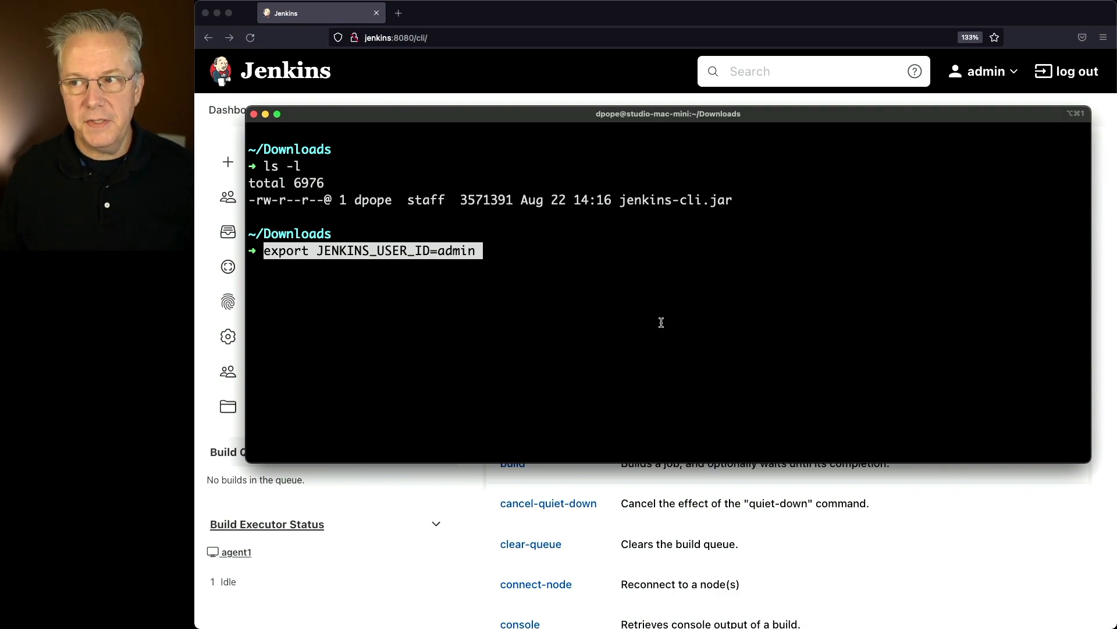
mouse_move(764, 297)
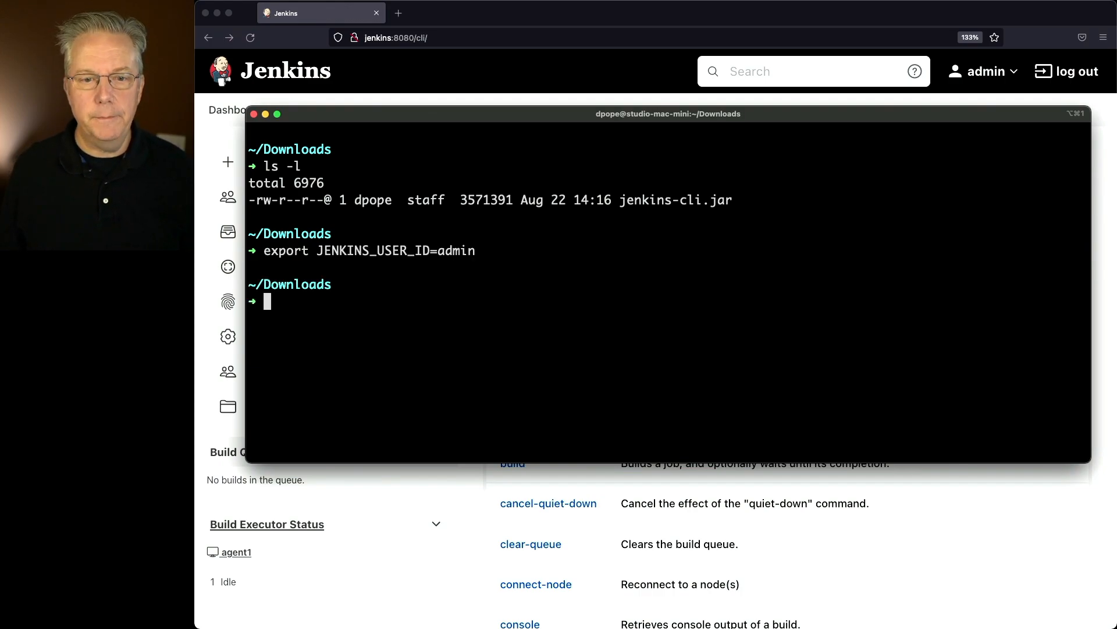
text(export JENKINS_API_TOKEN=11f60537b8a822d440f77326f5b4631ddb)
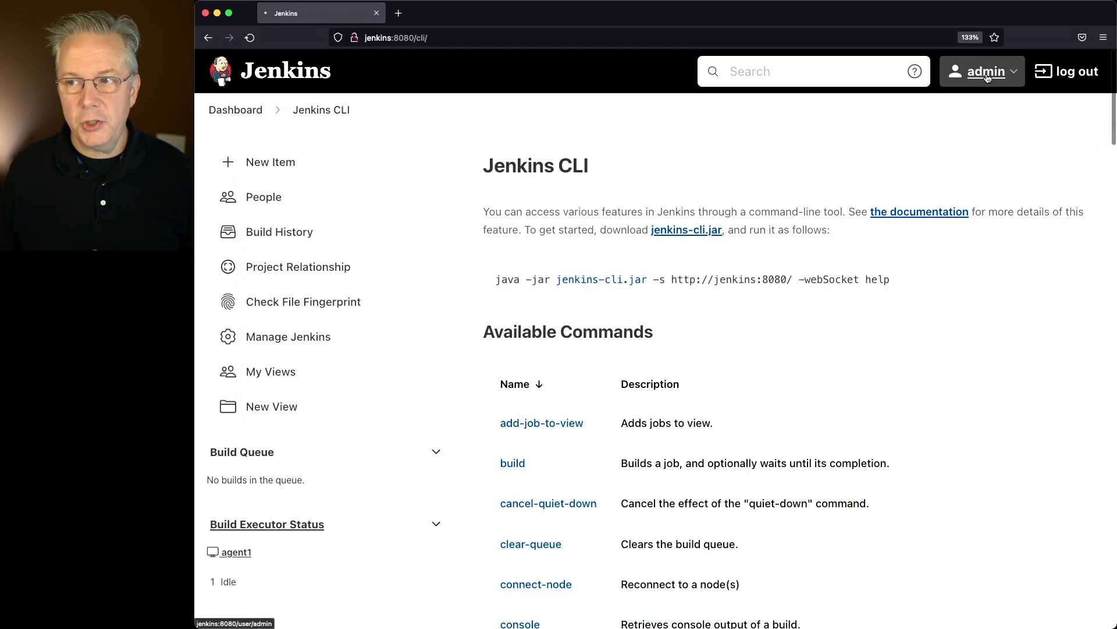
click(986, 71)
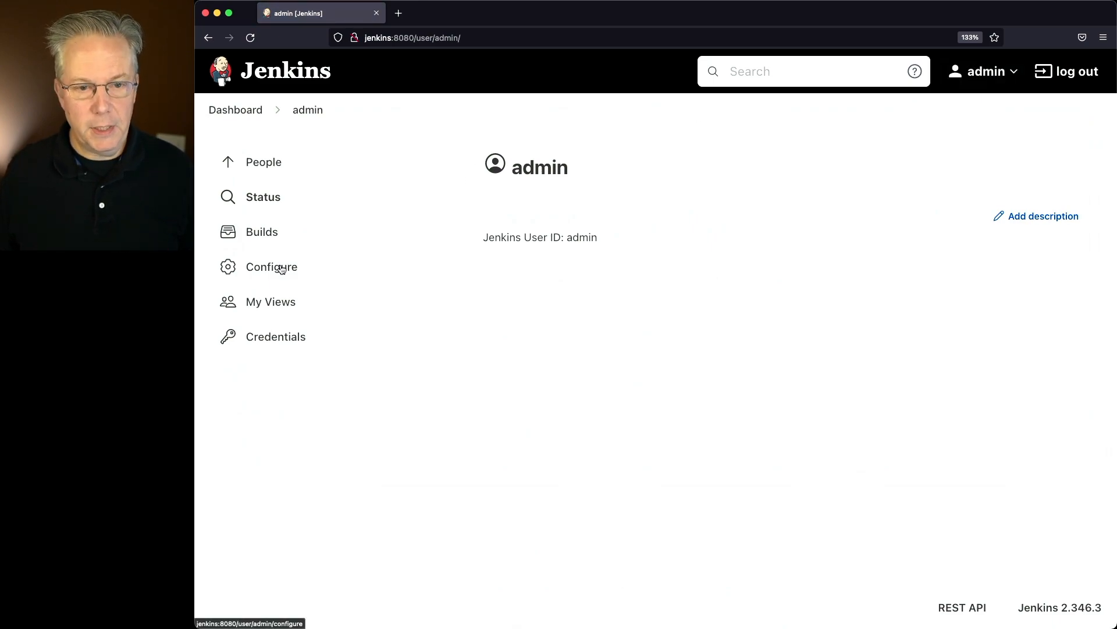
click(271, 265)
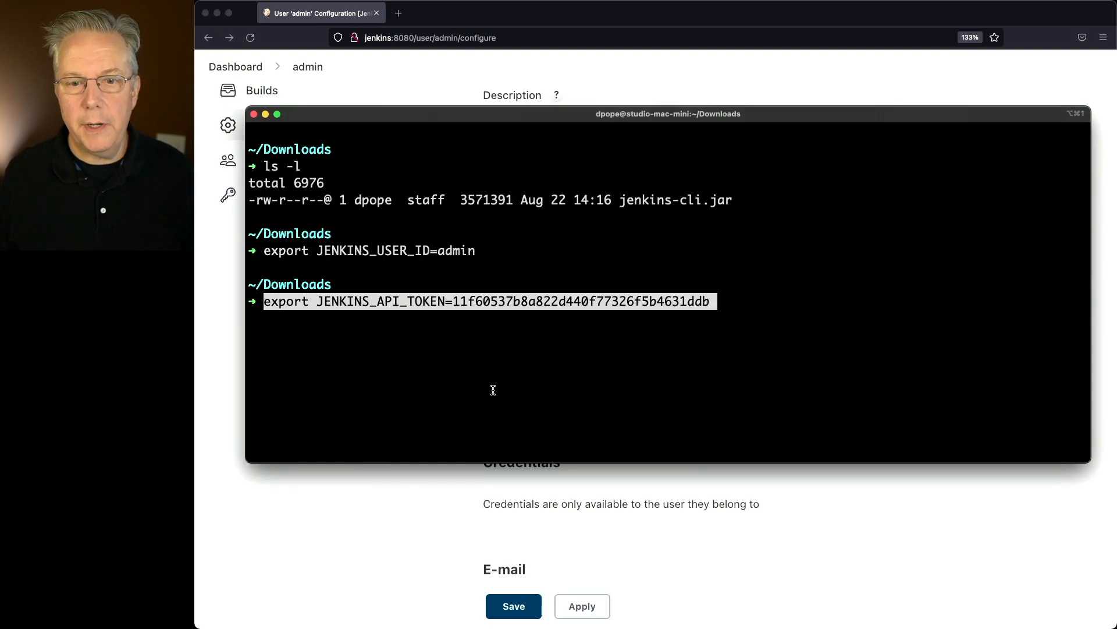
text(export JENKINS_URL=http://jenkins:8080/)
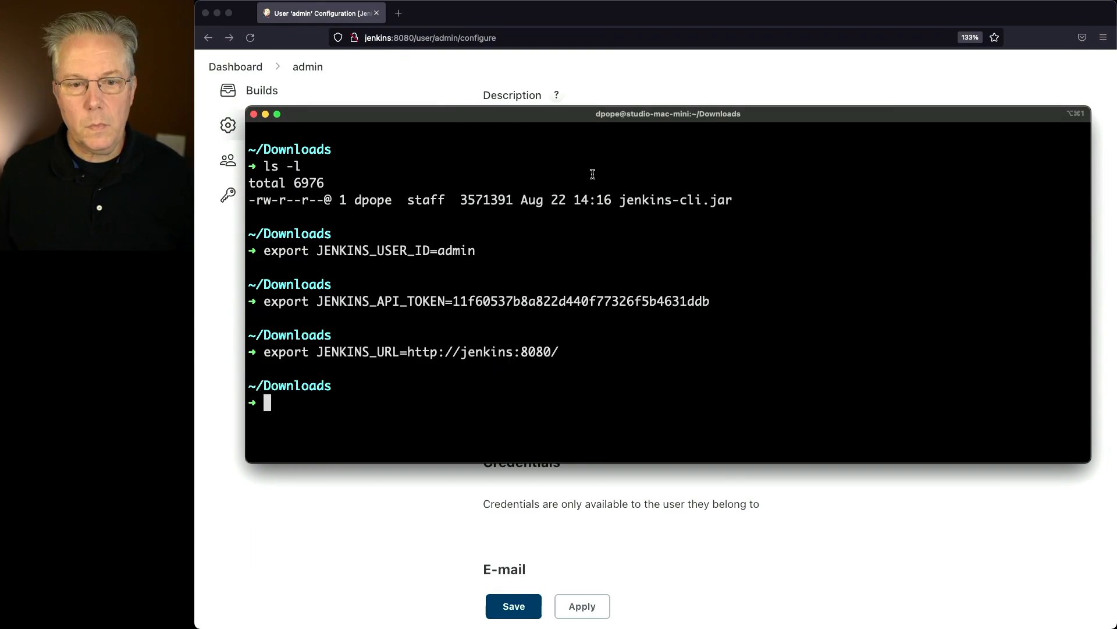
Run 'java -jar jenkins-cli.jar disable-job job1' in iTerm2.
text(java -jar jenk)
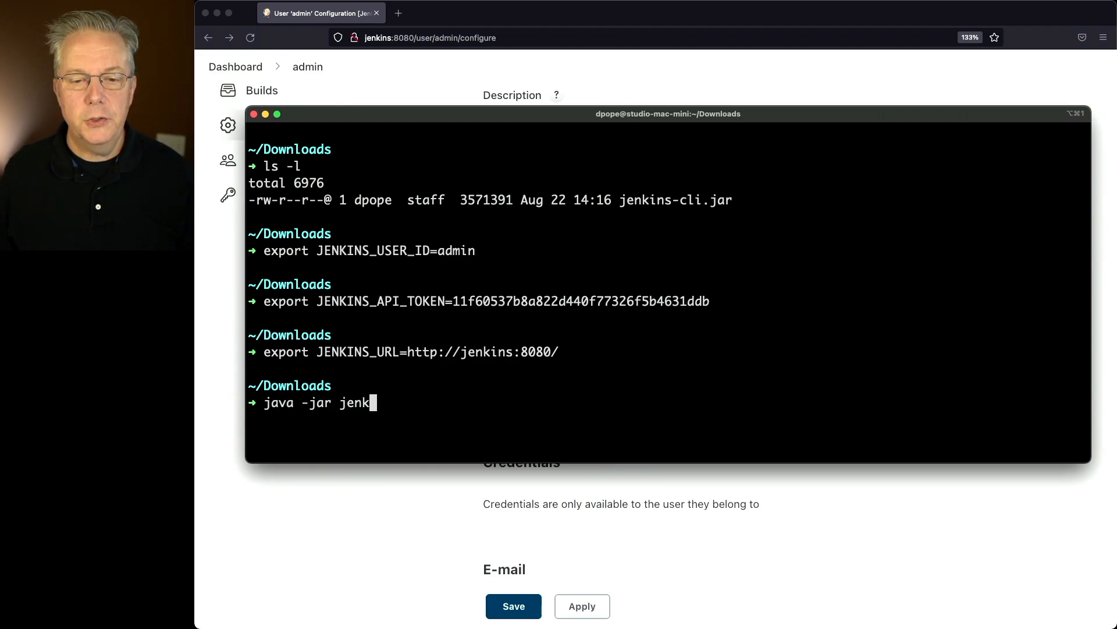
text(ins-cli.jar)
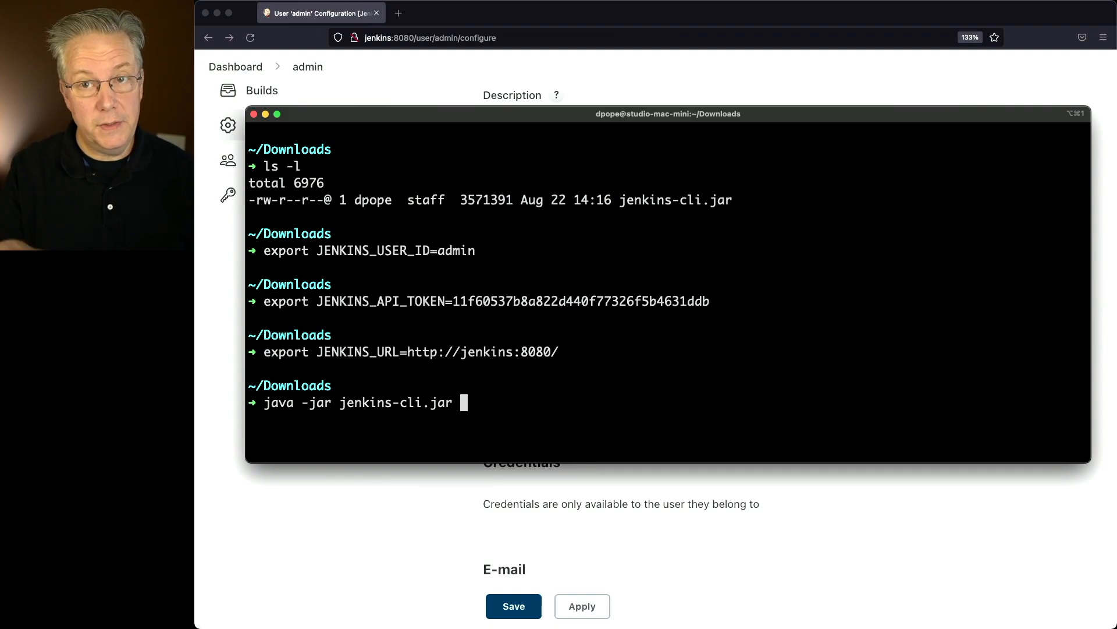
text(disabl)
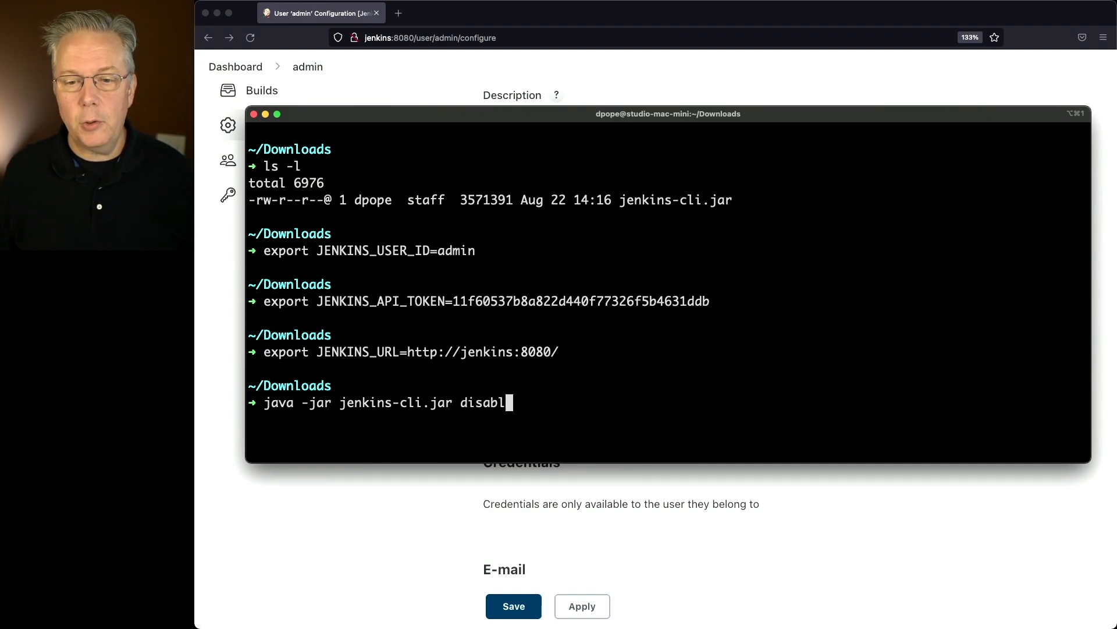
text(e-job)
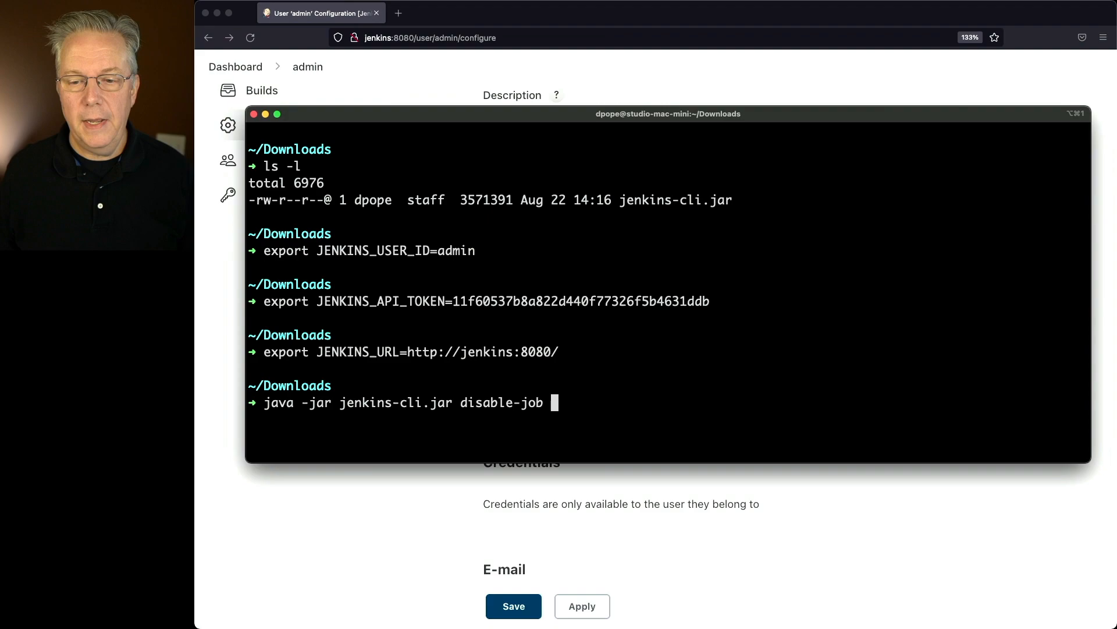
text(job1)
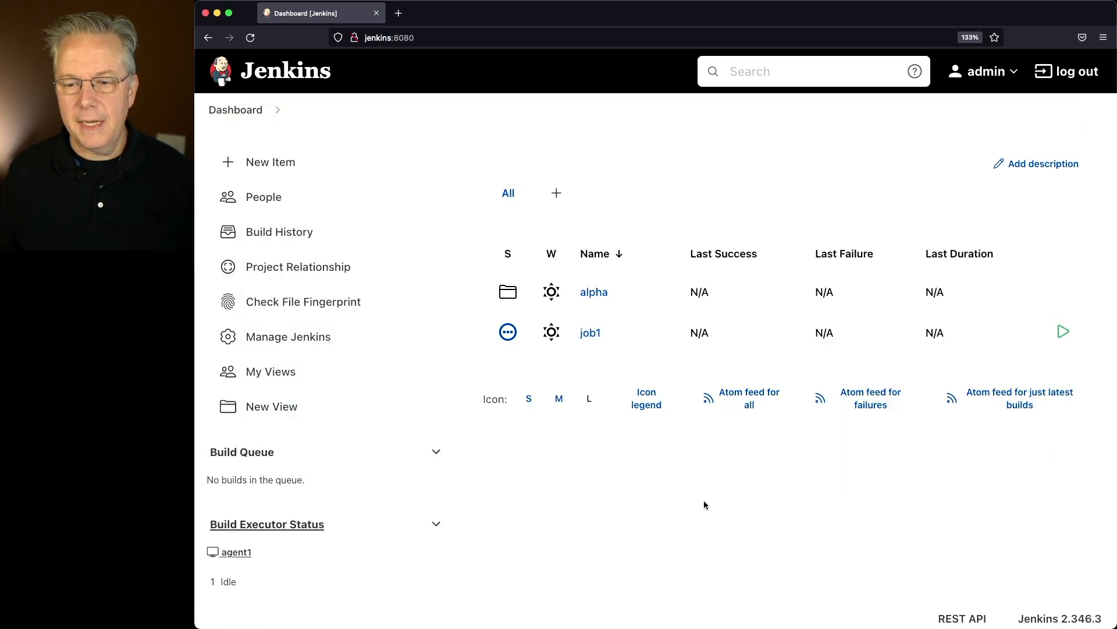
Check job1's enabled status on its page and run 'java -jar jenkins-cli.jar enable-job job1'.
click(590, 332)
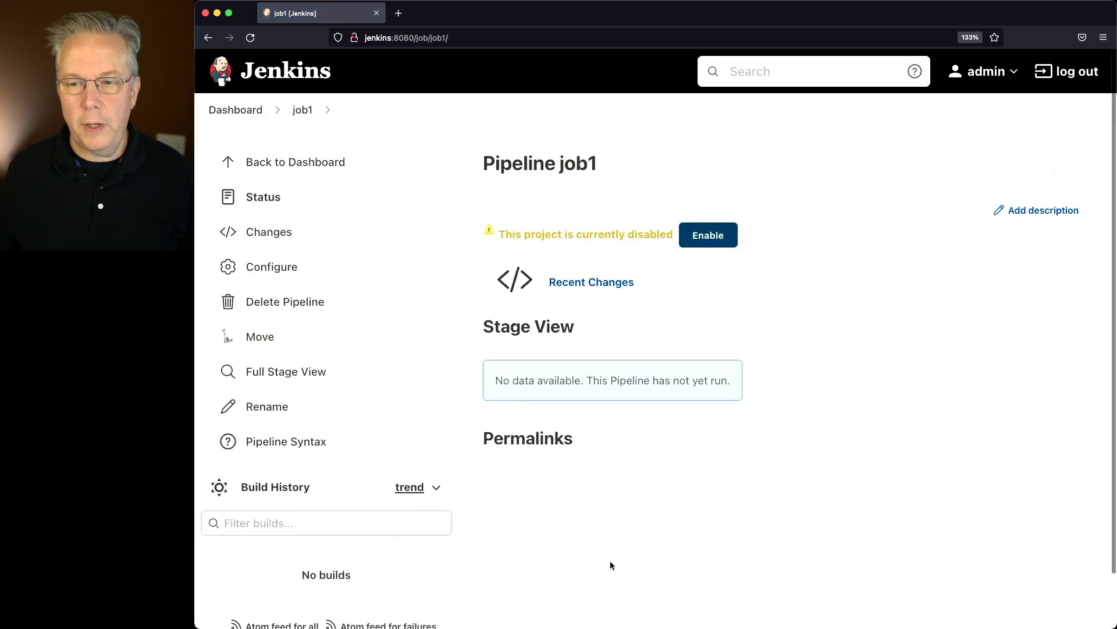
mouse_move(817, 229)
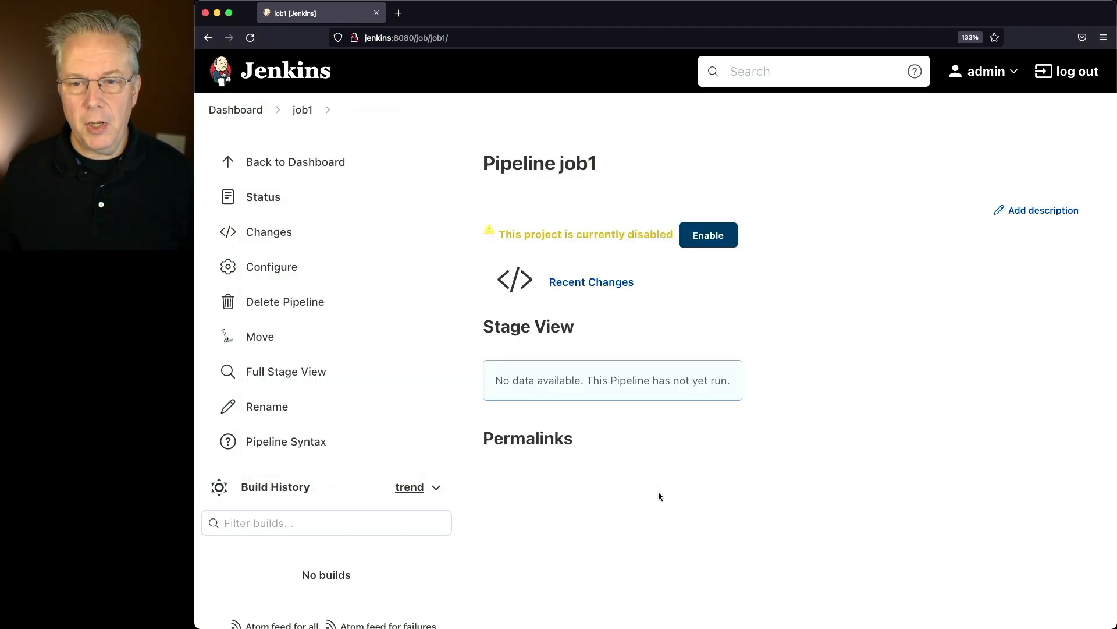
click(708, 236)
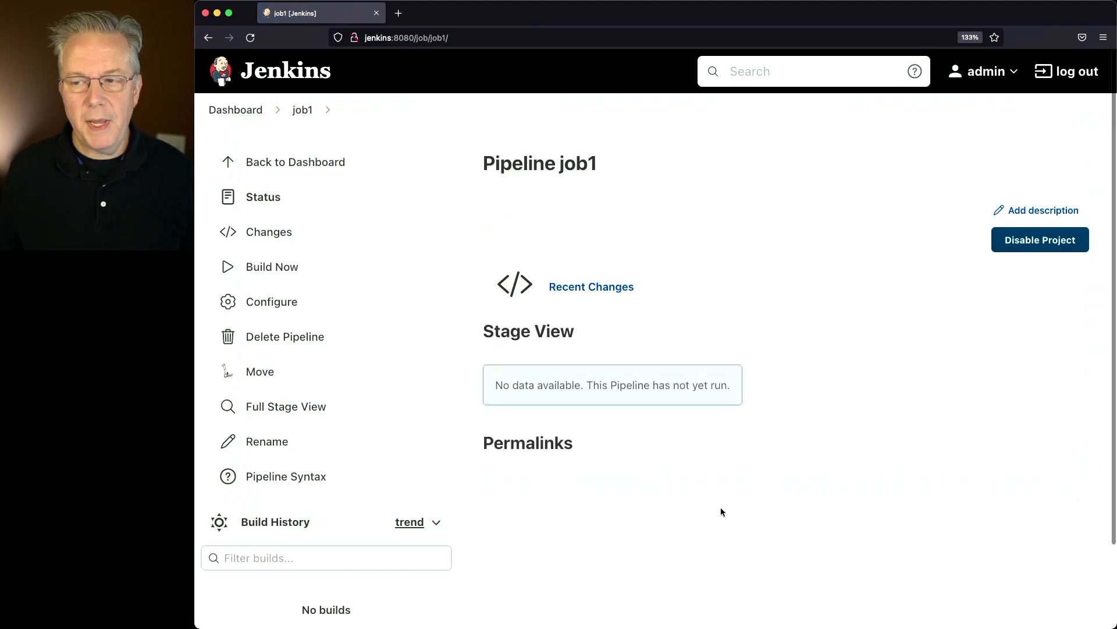
mouse_move(508, 268)
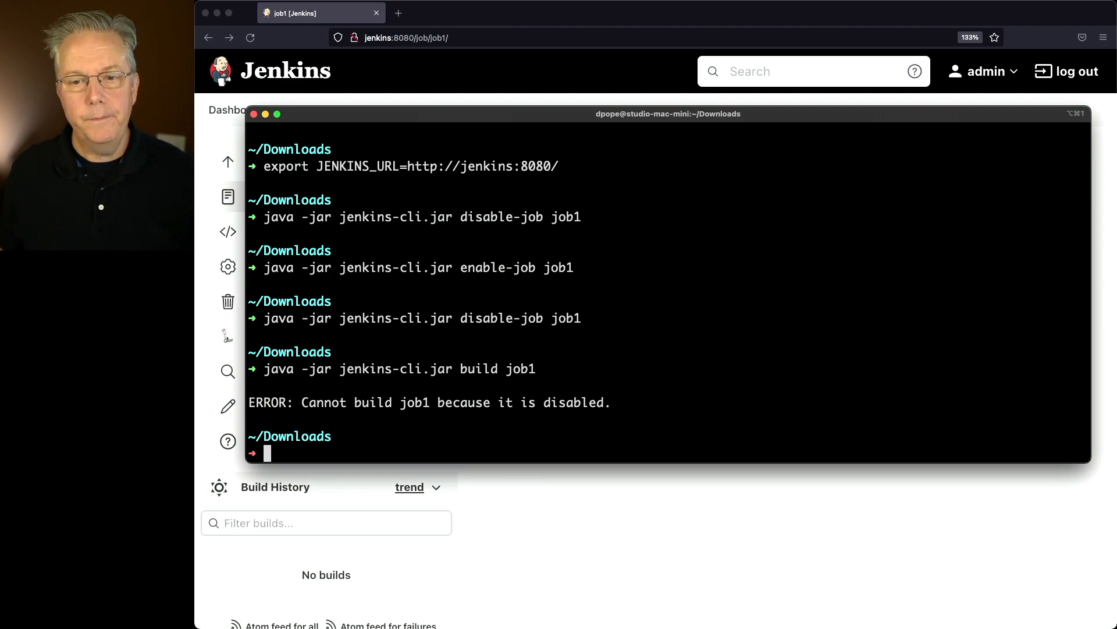
text(java -jar jenkins-cli.jar enable-job job1)
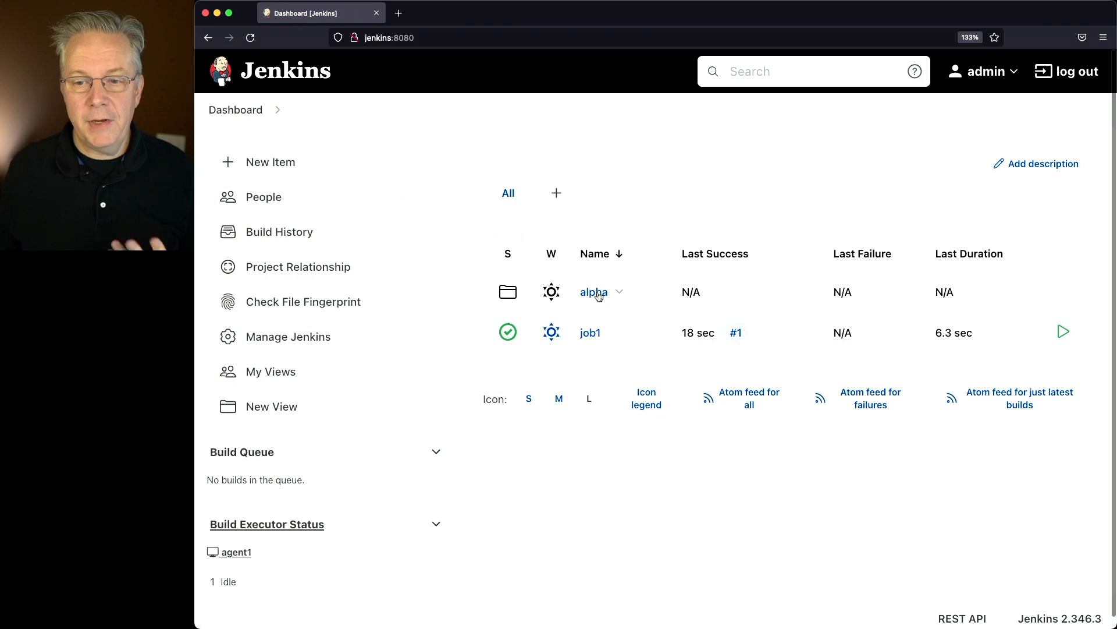
Run 'java -jar jenkins-cli.jar disable-job alpha/job2' and view job2 inside the alpha folder.
click(593, 292)
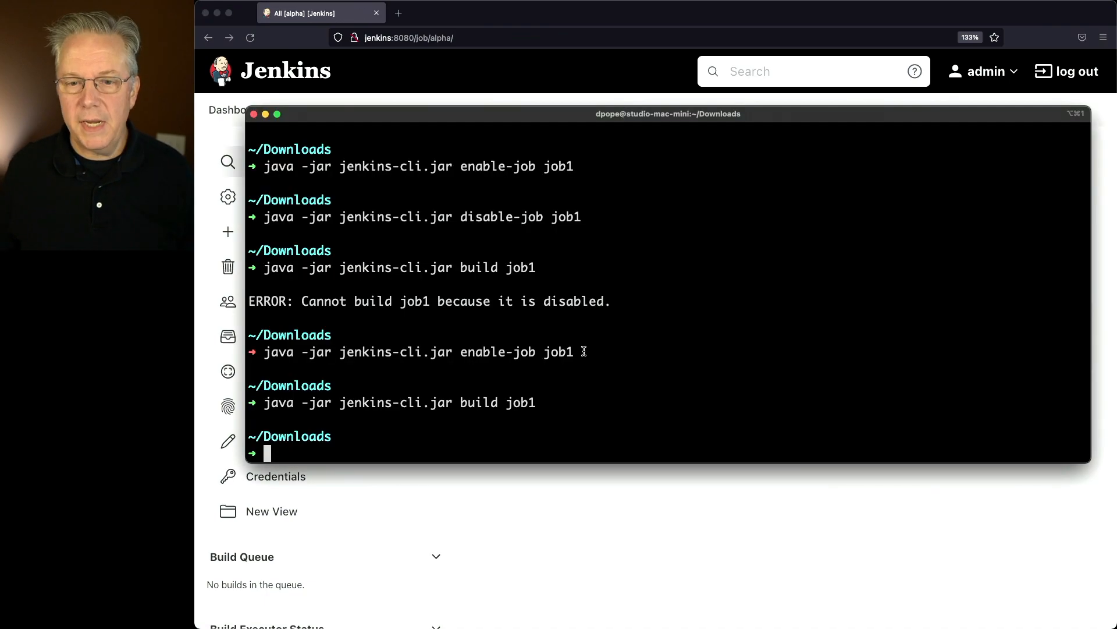
text(java -jar jenkins-cli.jar build)
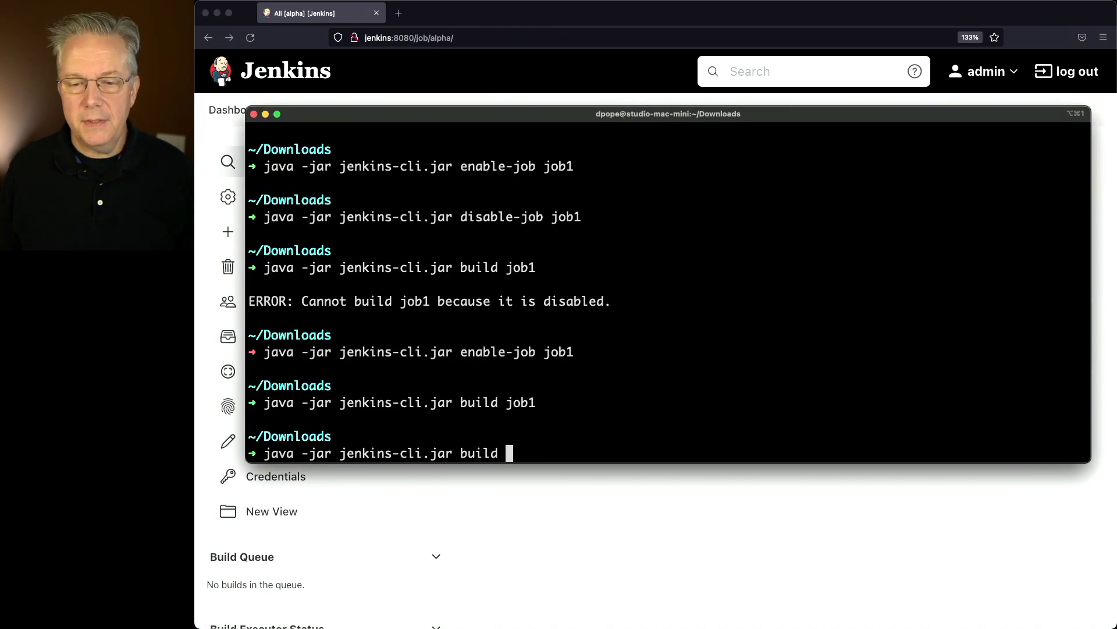
text(disable)
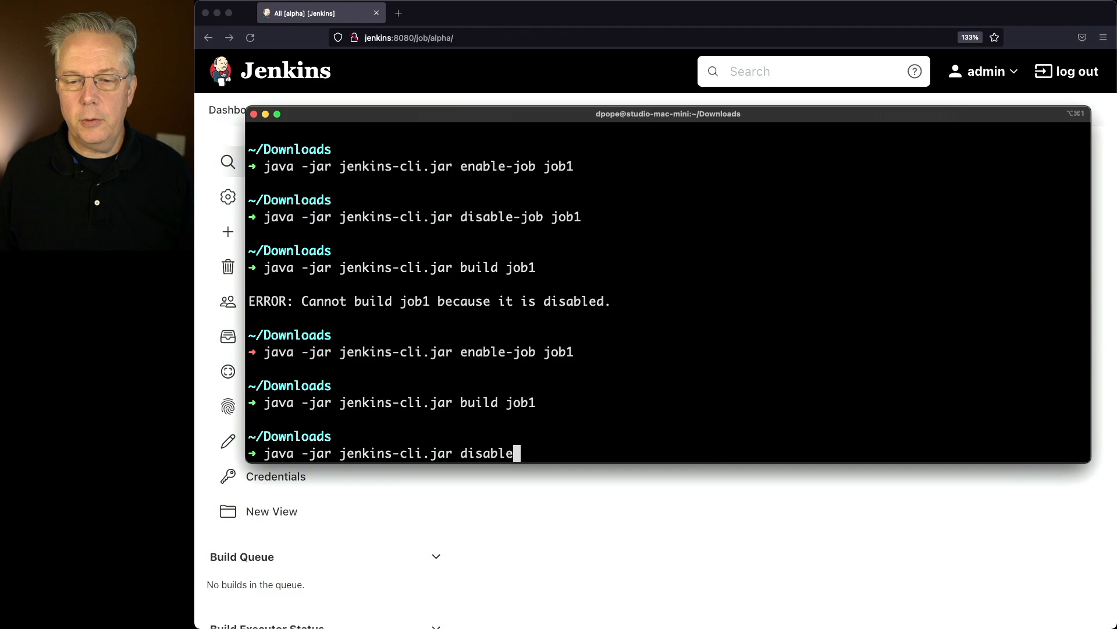
text(-job alpha)
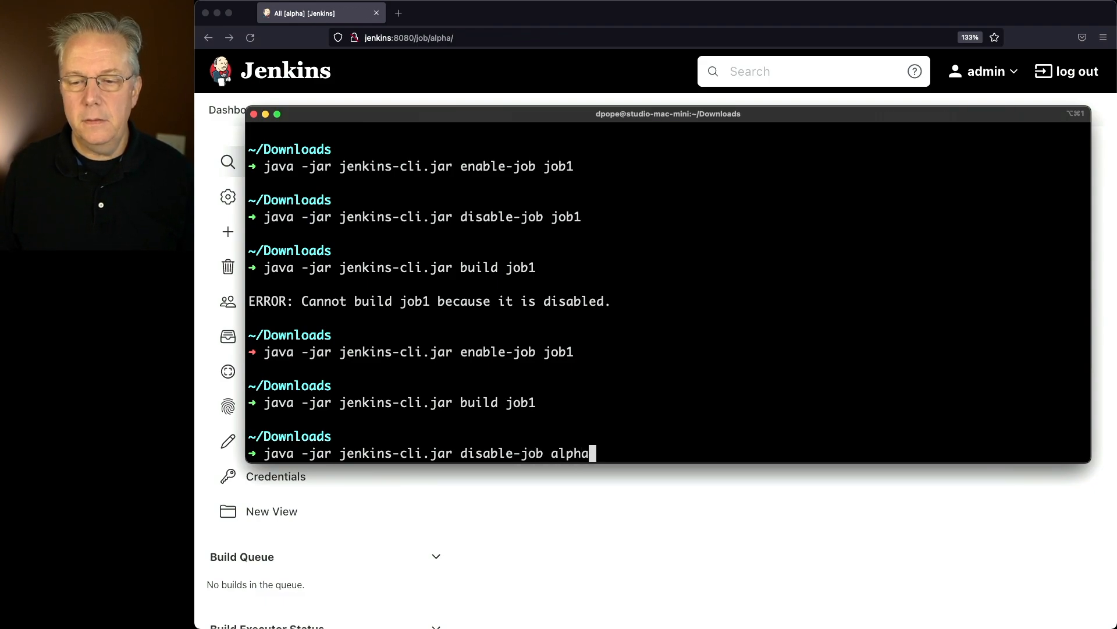
text(/job2)
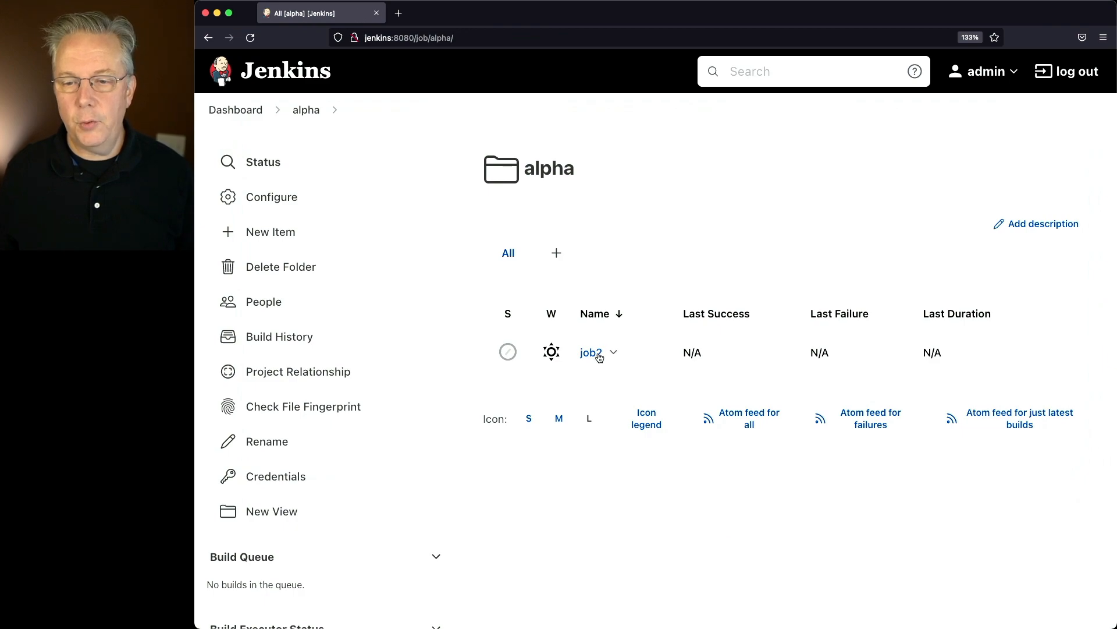
click(591, 352)
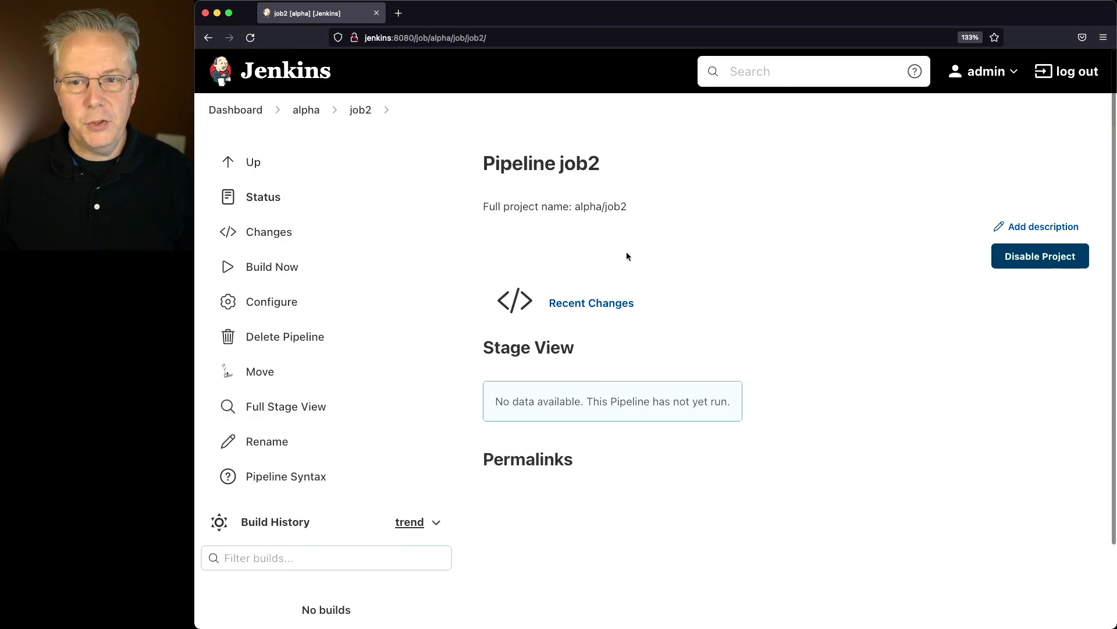
mouse_move(630, 256)
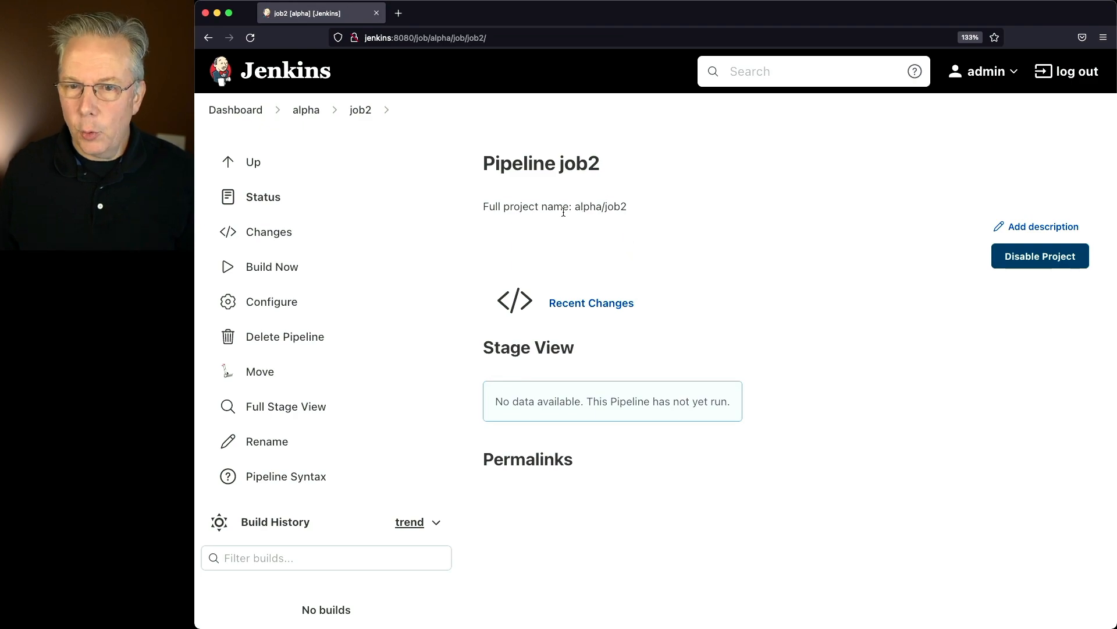
Select the full project name alpha/job2 on job2's page and in the terminal.
drag(483, 206, 566, 206)
text(java -jar jenkins-cli.jar enable-job alpha/job2)
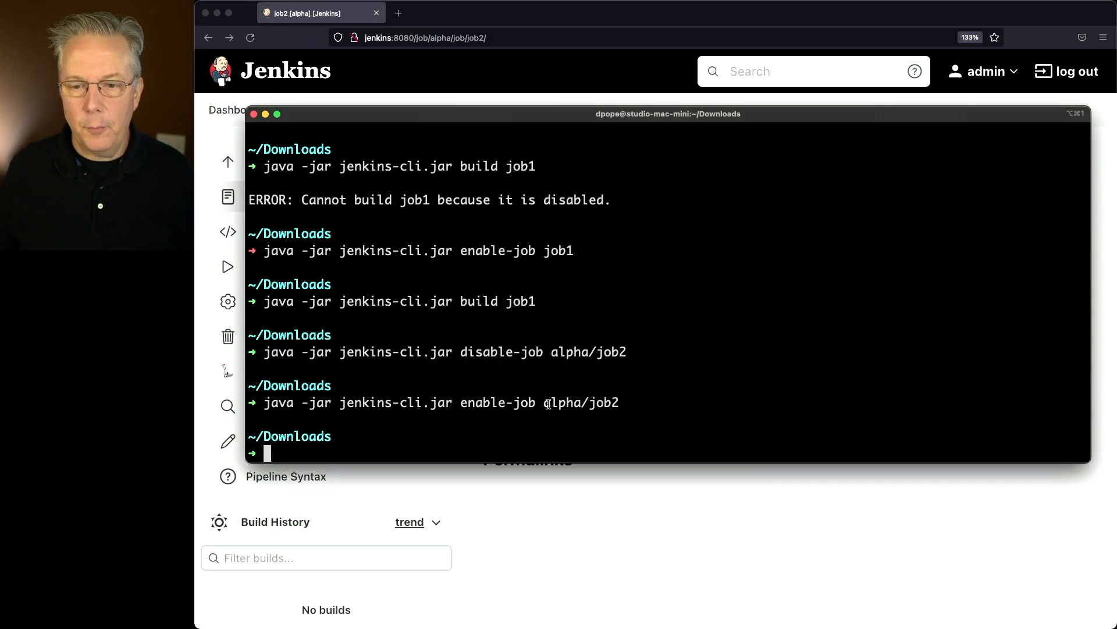
double_click(581, 403)
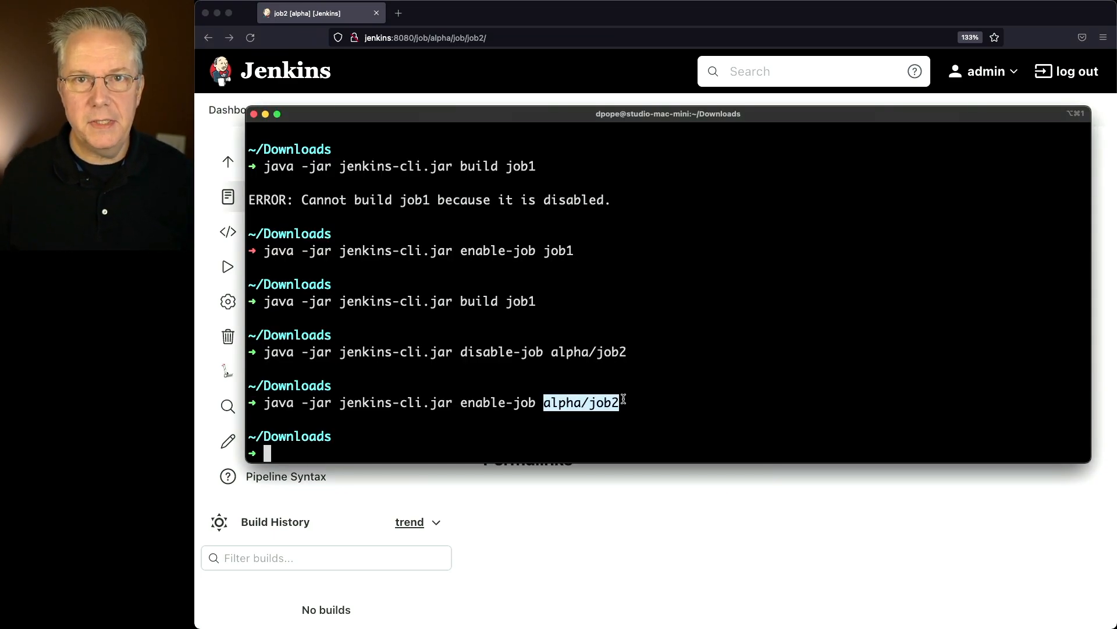